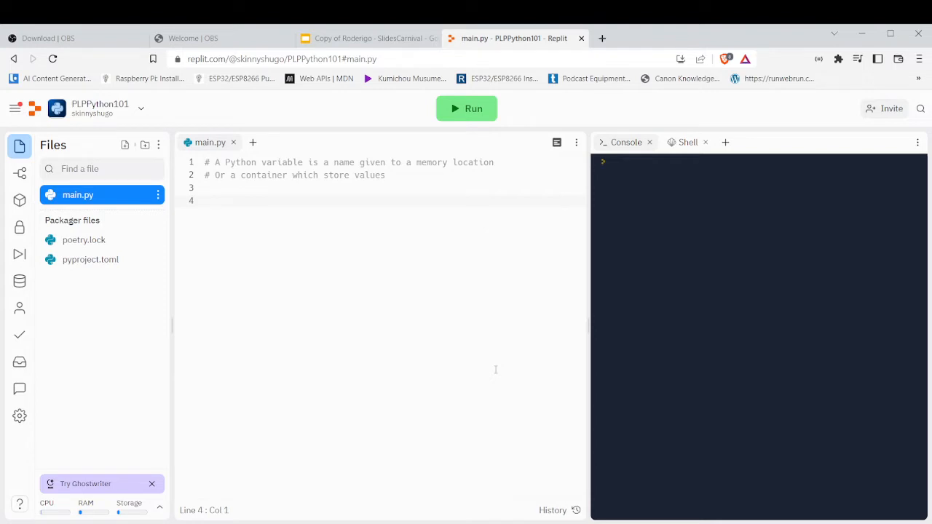
Step: Write var = "Skinny" #string on line 4 of main.py, followed by blank lines
{"action": "left_click", "coordinate": [206, 201]}
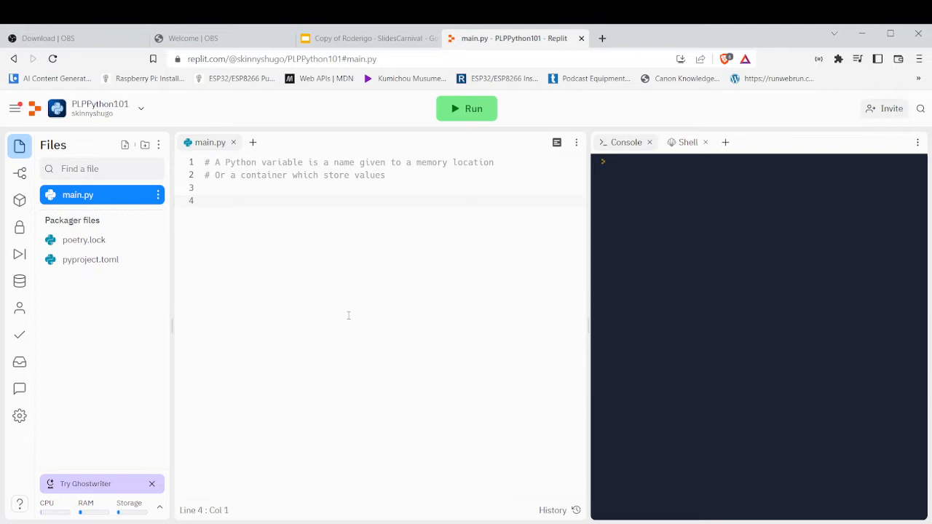
{"action": "mouse_move", "coordinate": [272, 265]}
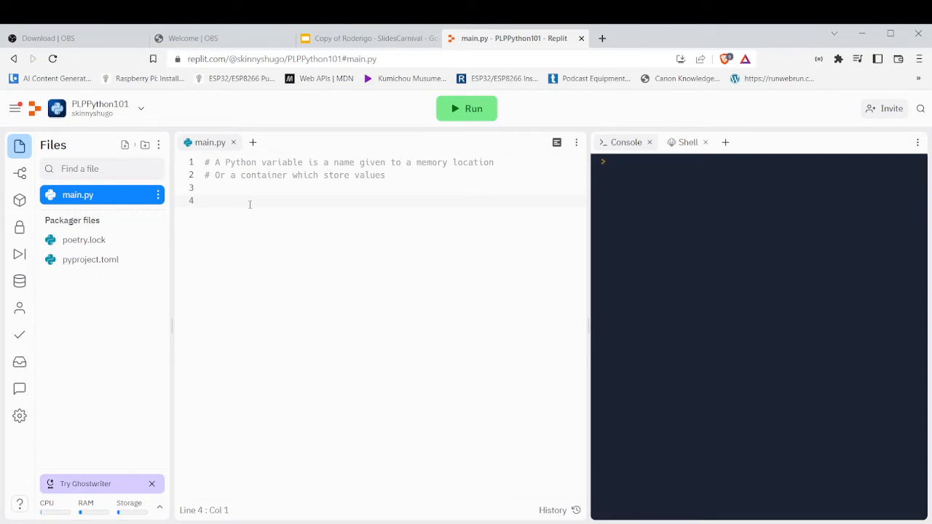
{"action": "type", "text": "var"}
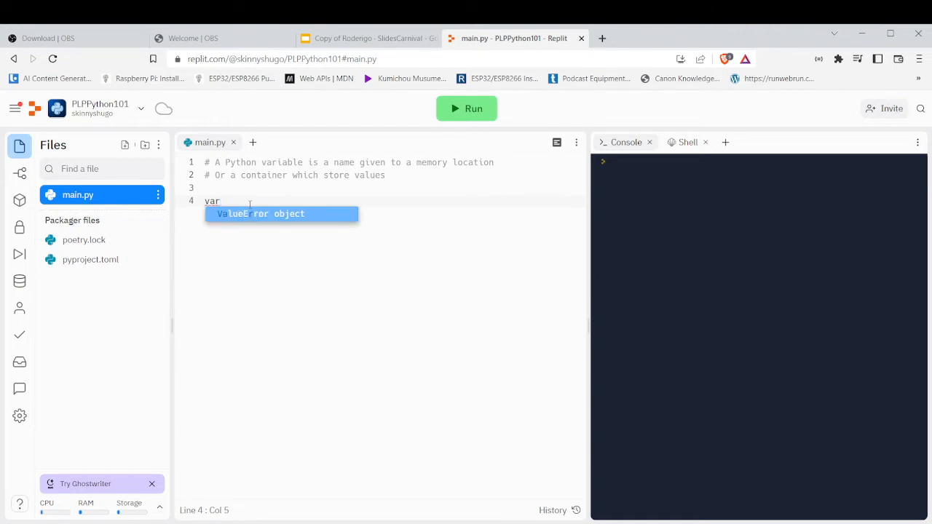
{"action": "type", "text": "="}
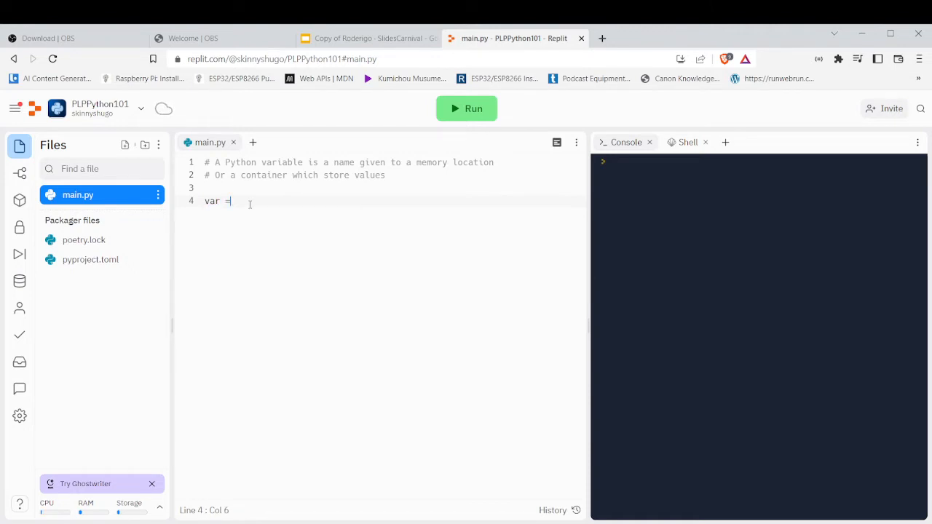
{"action": "type", "text": "\"\""}
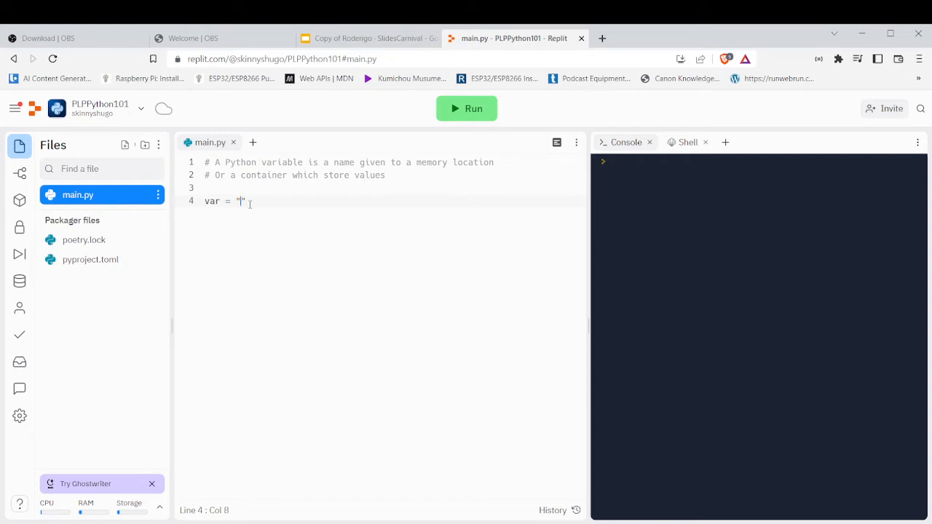
{"action": "type", "text": "Ski"}
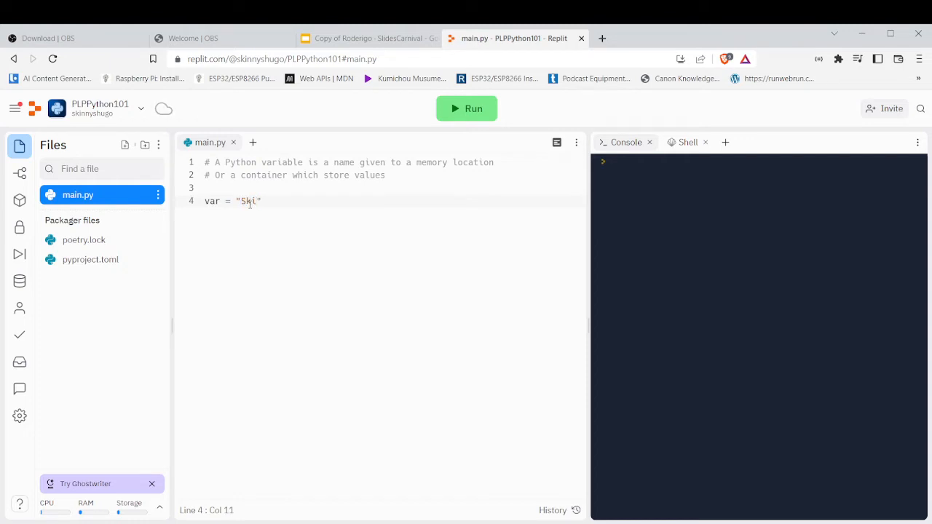
{"action": "type", "text": "nny"}
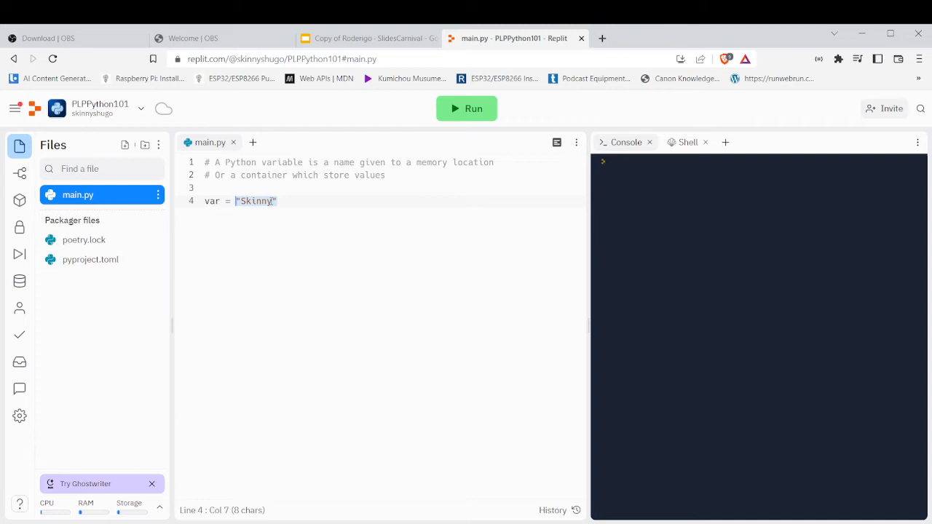
{"action": "type", "text": "#string"}
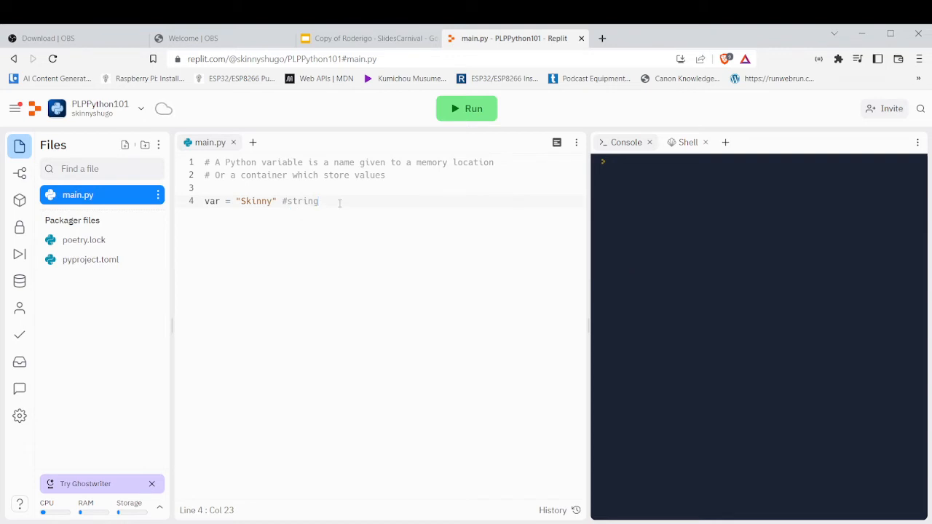
{"action": "key", "text": "Enter"}
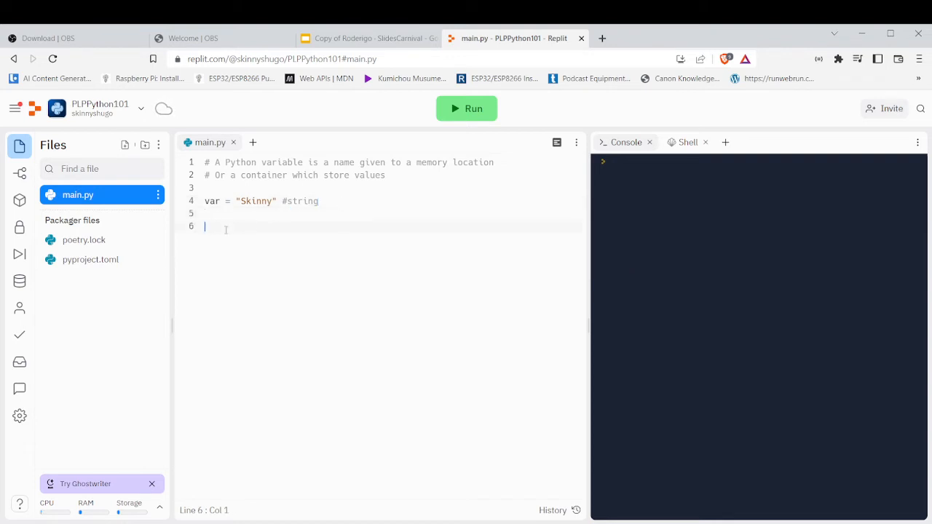
Step: Add print(var) on line 6 and run main.py to print Skinny
{"action": "type", "text": "pr"}
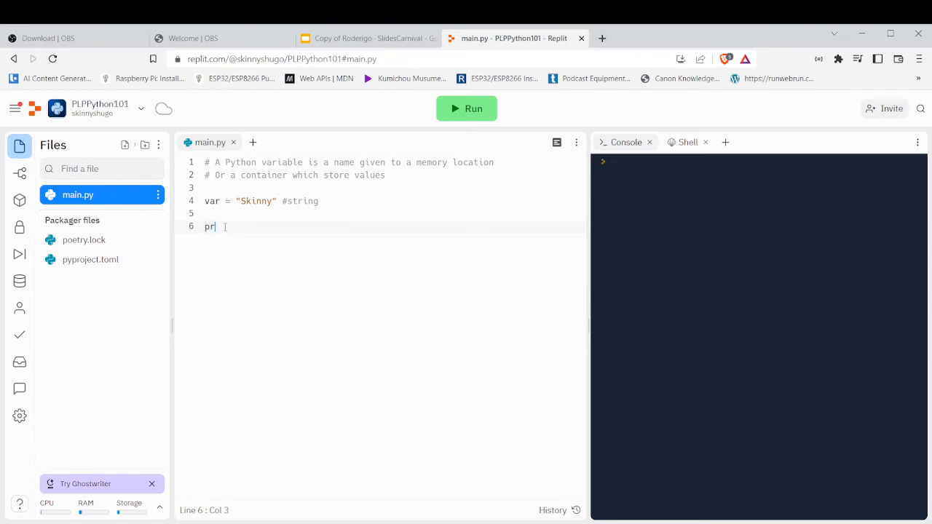
{"action": "type", "text": "int()"}
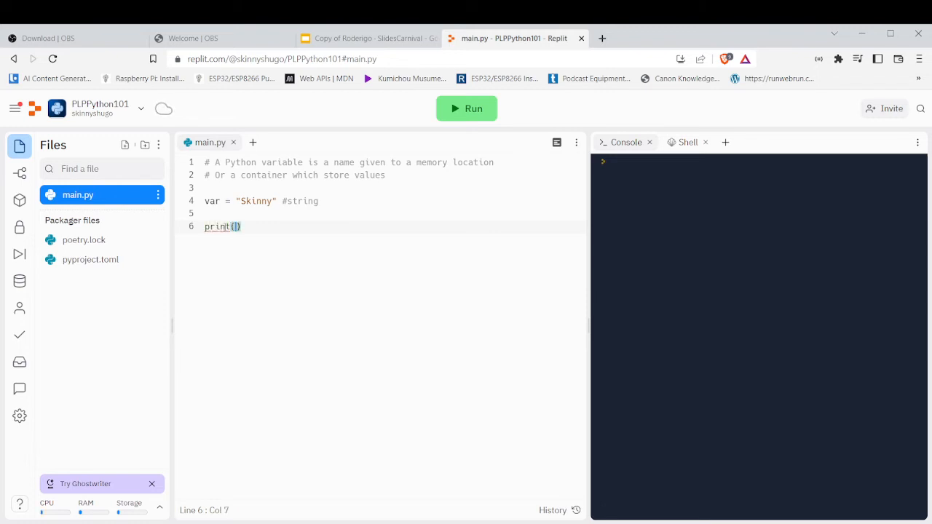
{"action": "type", "text": "var"}
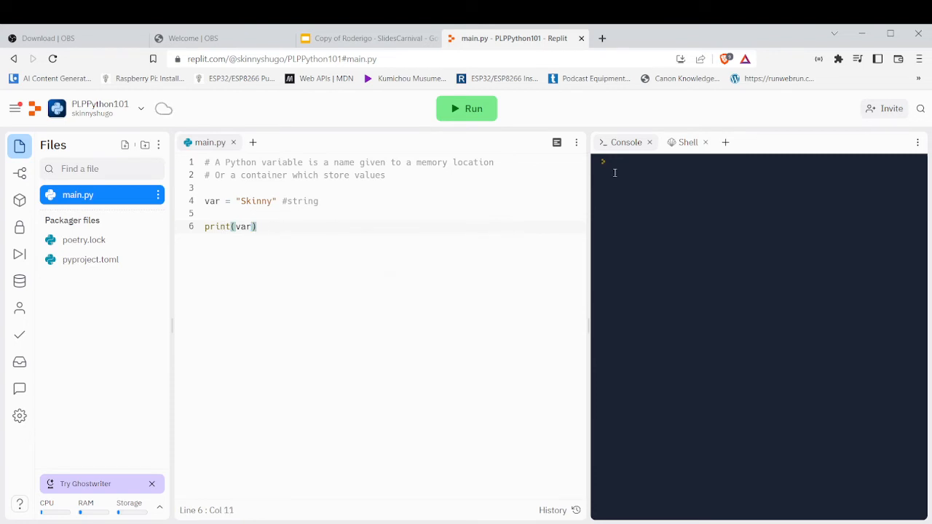
{"action": "mouse_move", "coordinate": [492, 178]}
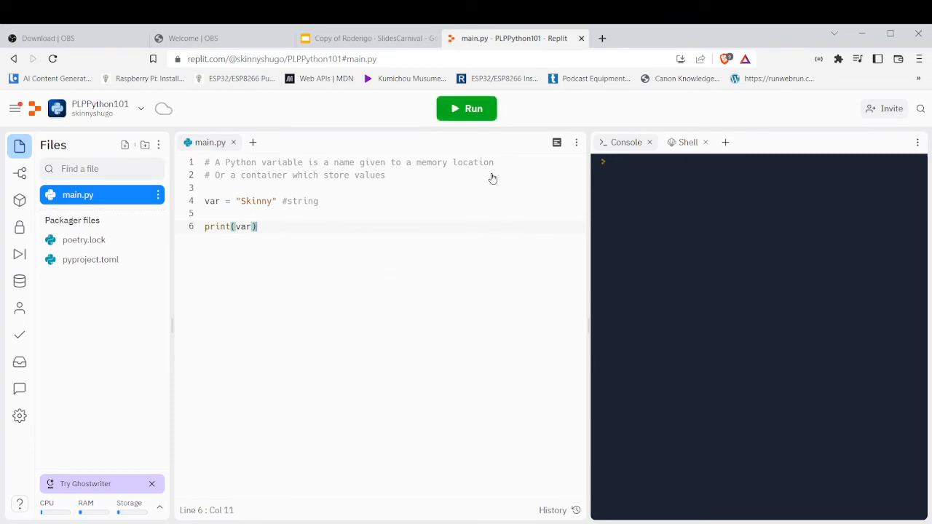
{"action": "left_click", "coordinate": [465, 109]}
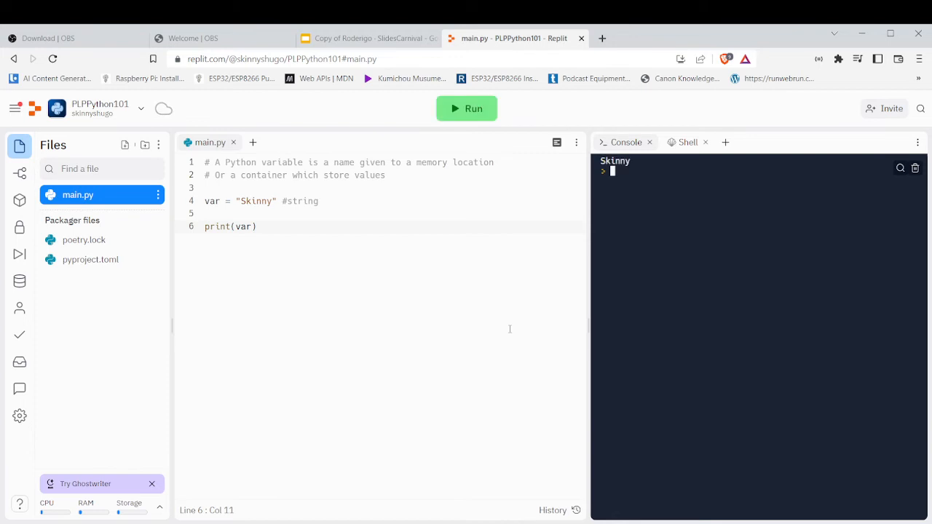
{"action": "mouse_move", "coordinate": [663, 168]}
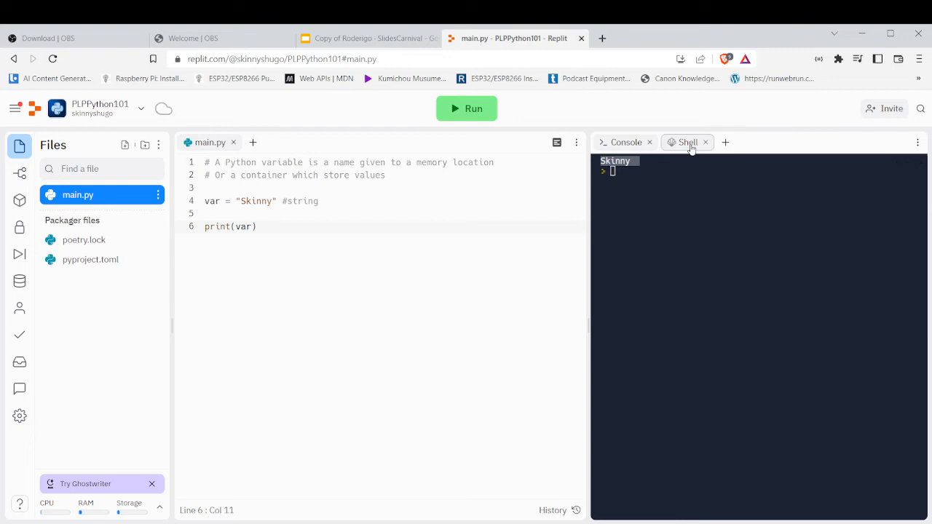
Step: Run python main.py in the Shell to print Skinny, then add a blank line to main.py
{"action": "left_click", "coordinate": [687, 142]}
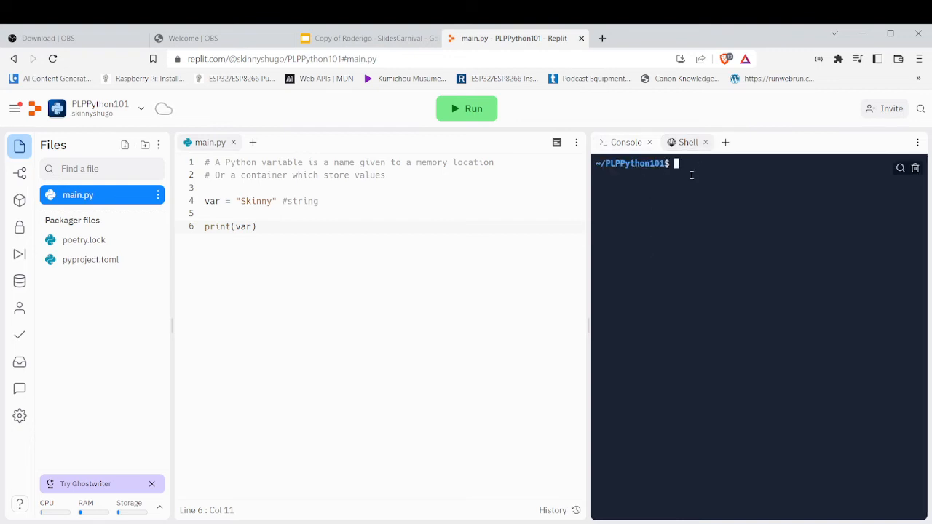
{"action": "type", "text": "python"}
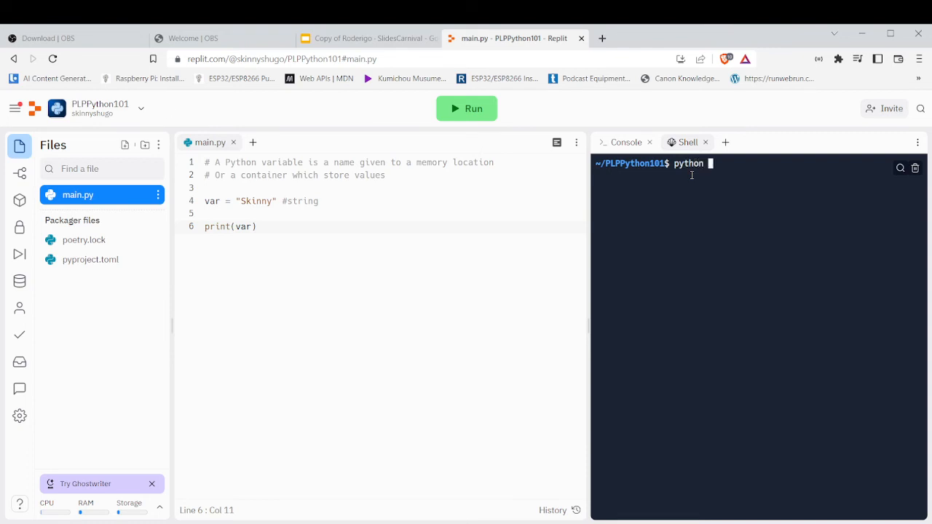
{"action": "type", "text": "main.py"}
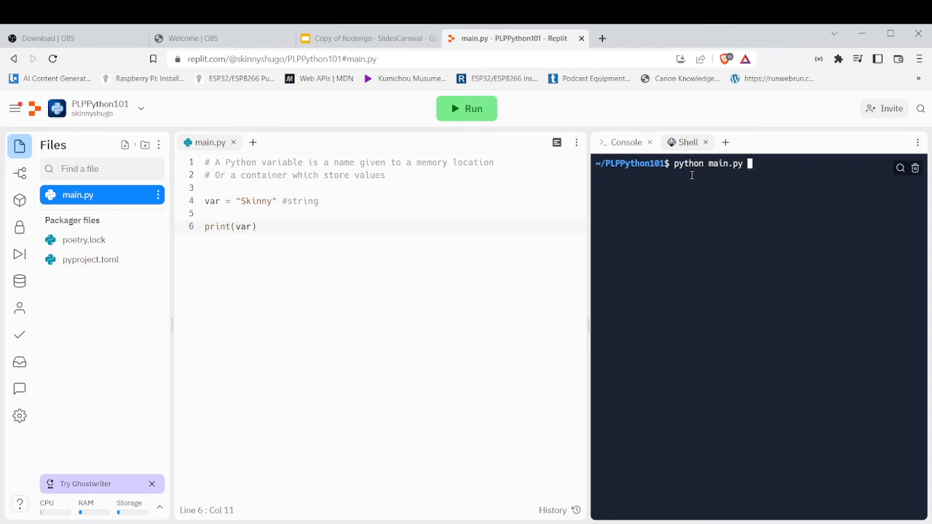
{"action": "key", "text": "Return"}
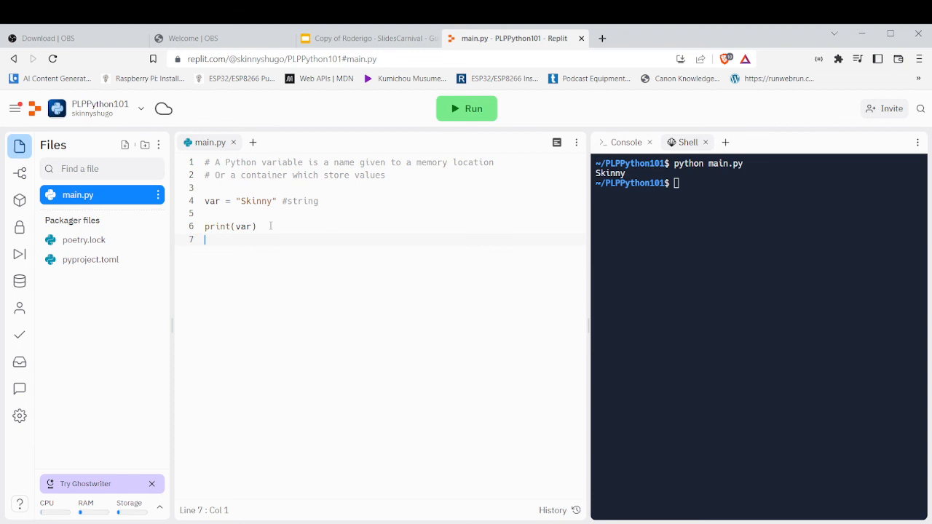
{"action": "key", "text": "Return"}
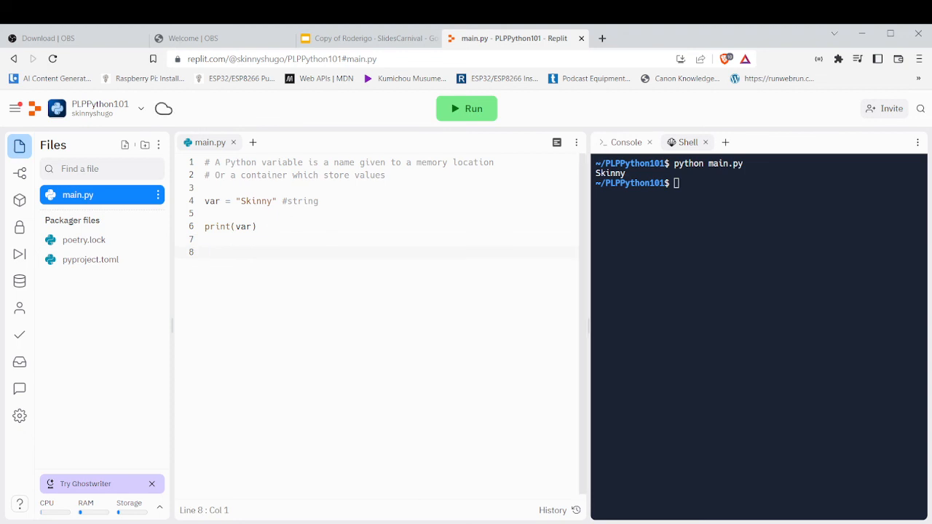